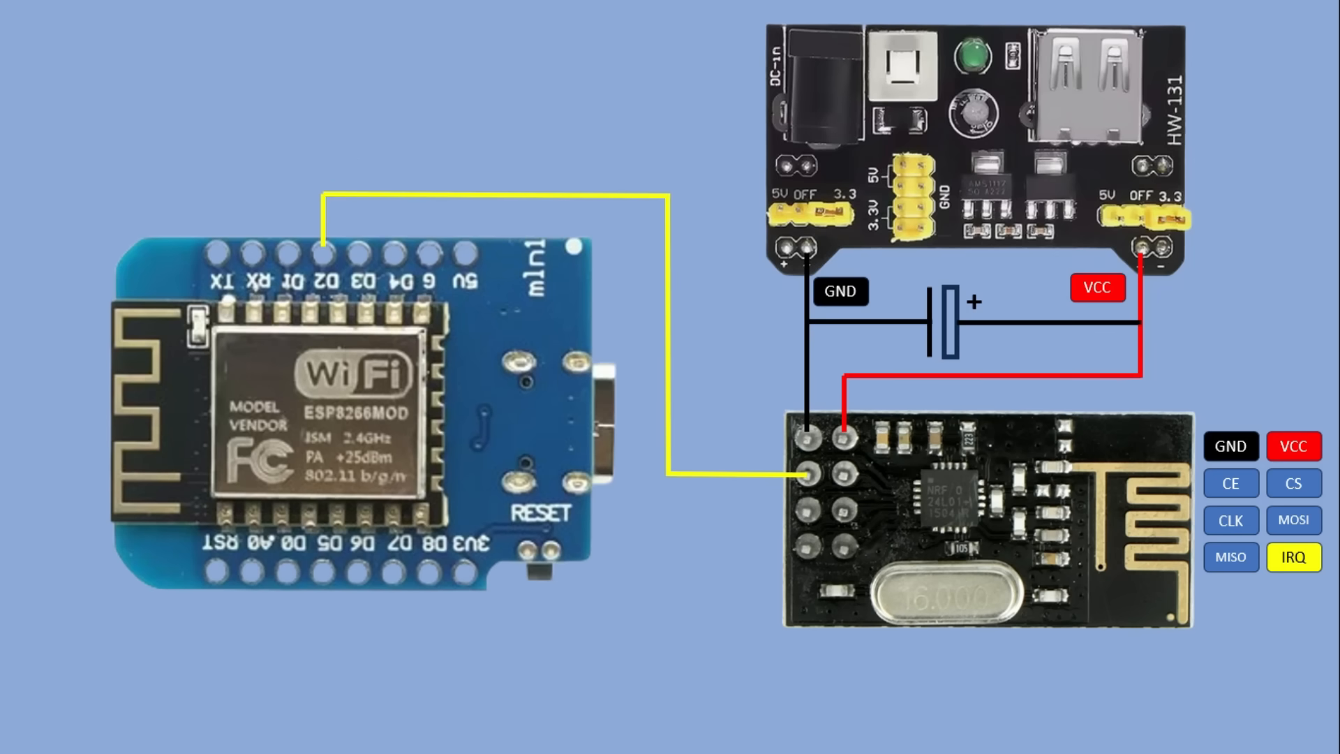
left_click(1230, 483)
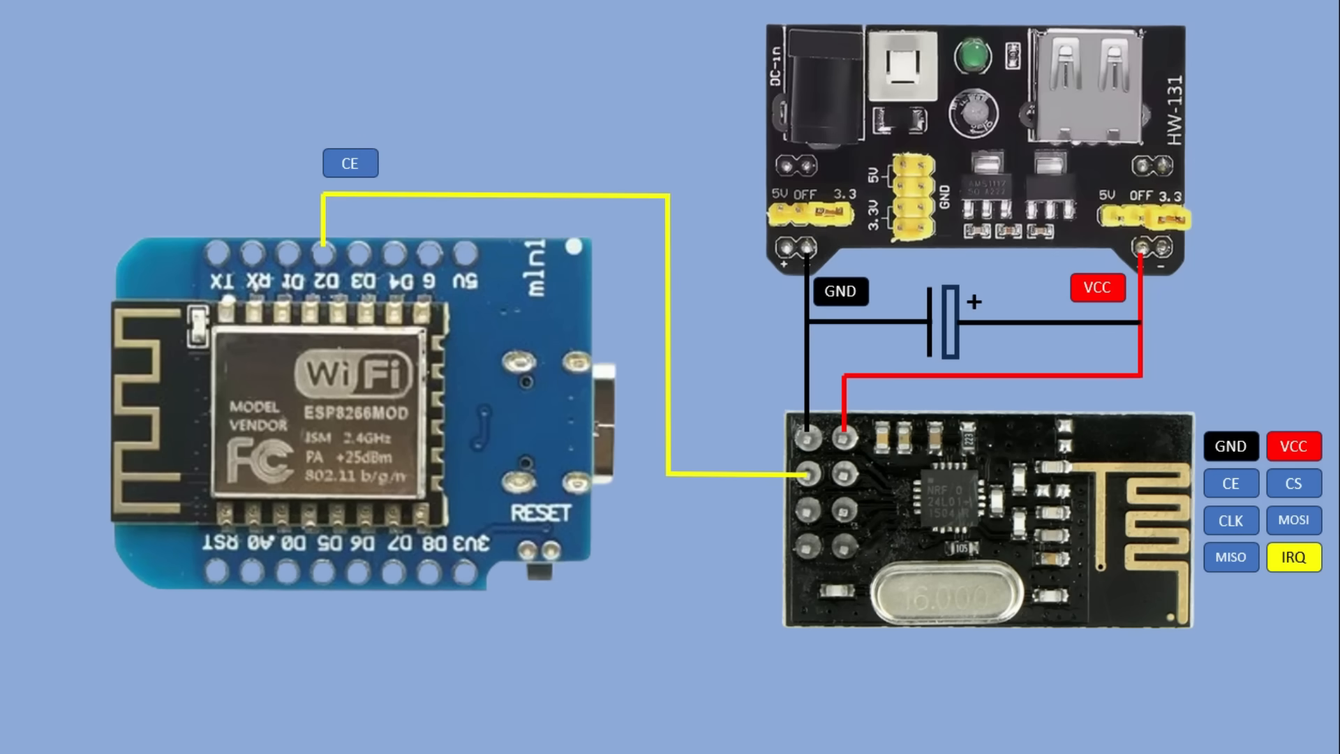